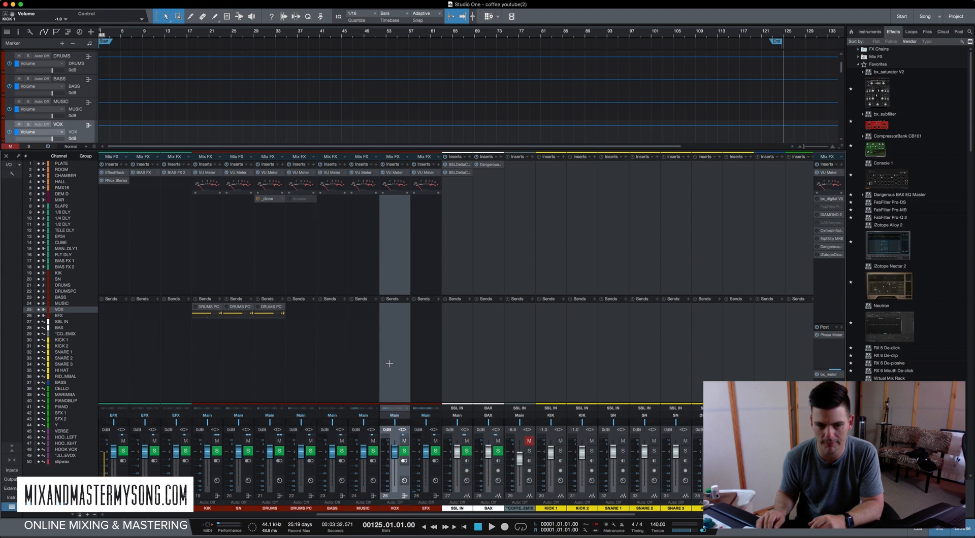
{"action": "mouse_move", "coordinate": [230, 364]}
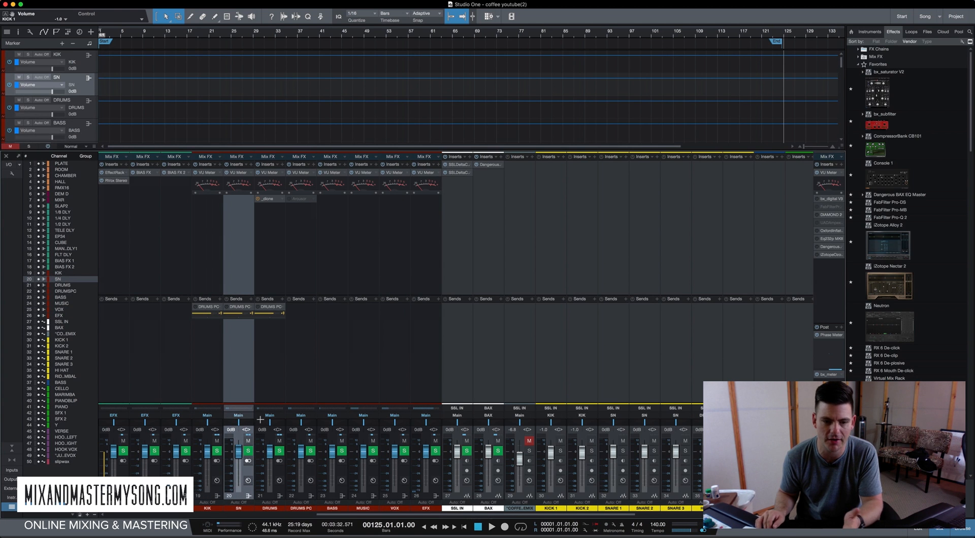
{"action": "mouse_move", "coordinate": [398, 356]}
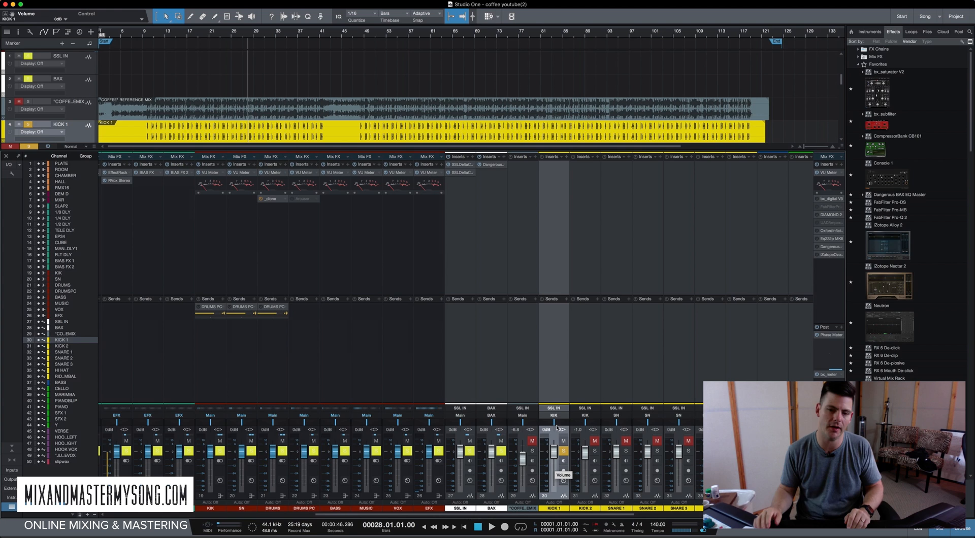
{"action": "mouse_move", "coordinate": [243, 235]}
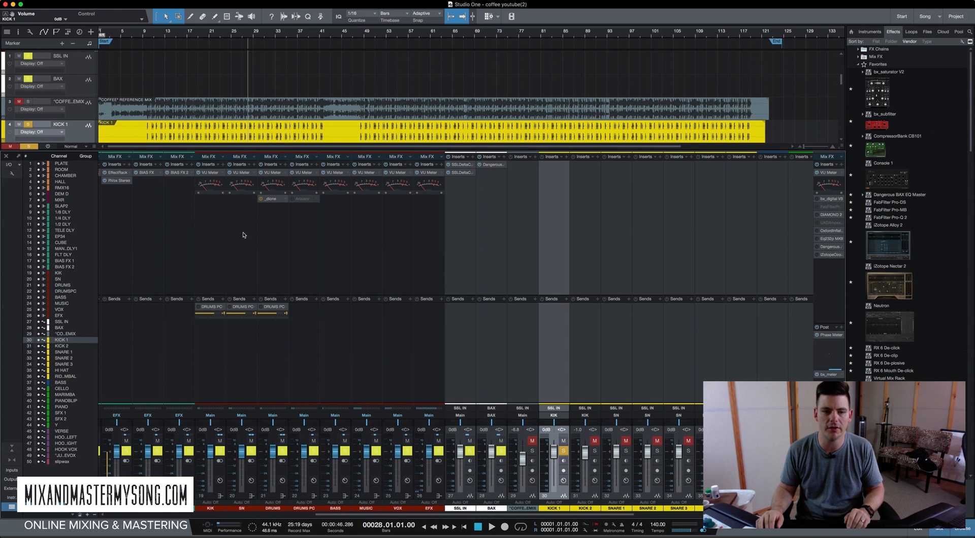
{"action": "mouse_move", "coordinate": [419, 267]}
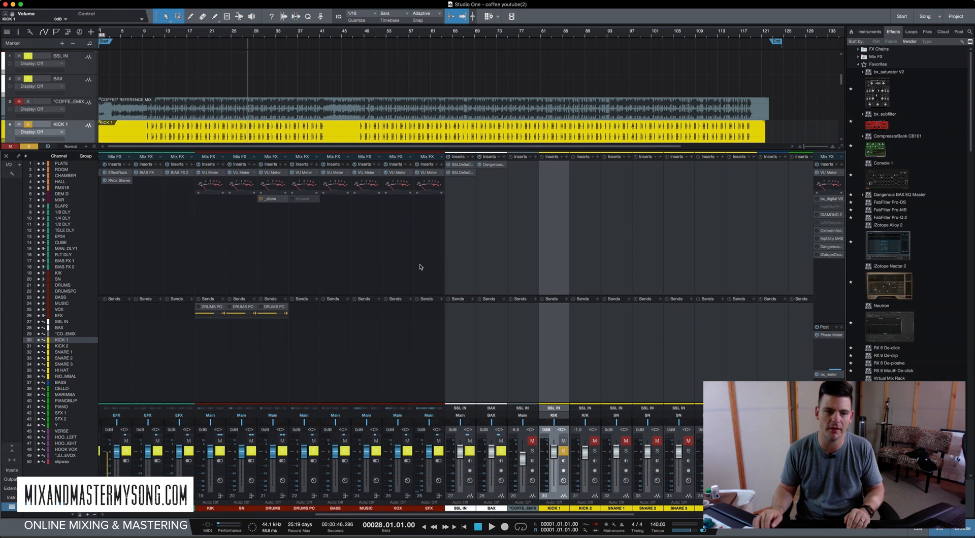
{"action": "mouse_move", "coordinate": [189, 230]}
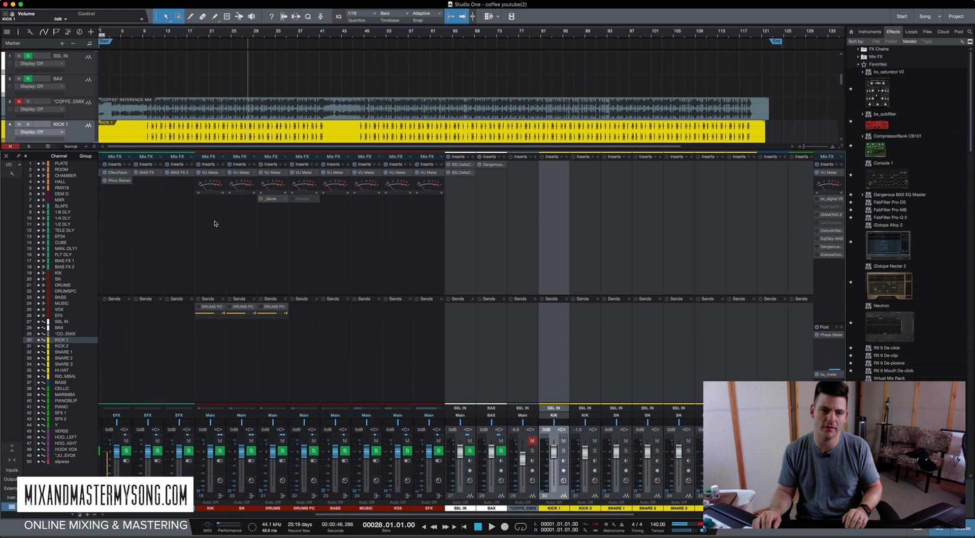
{"action": "mouse_move", "coordinate": [227, 191]}
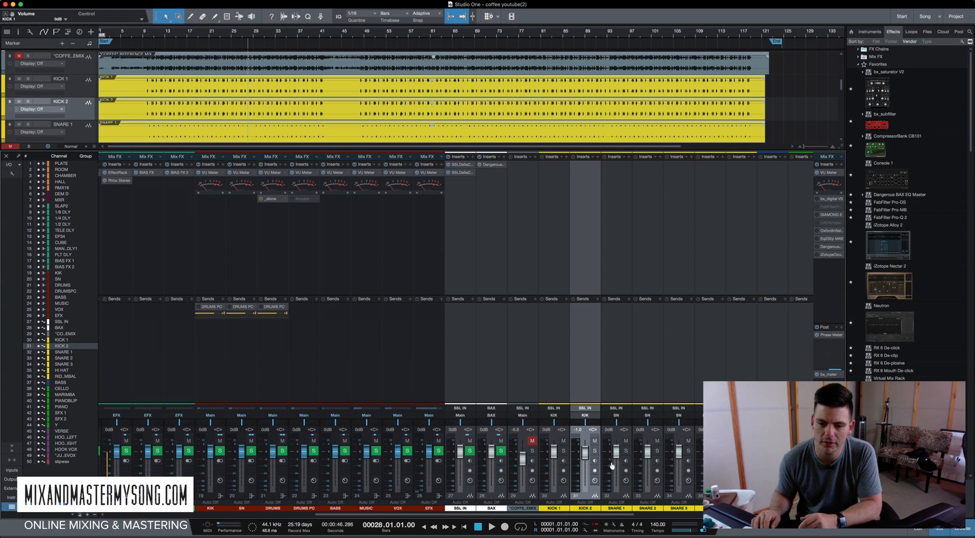
{"action": "mouse_move", "coordinate": [461, 347]}
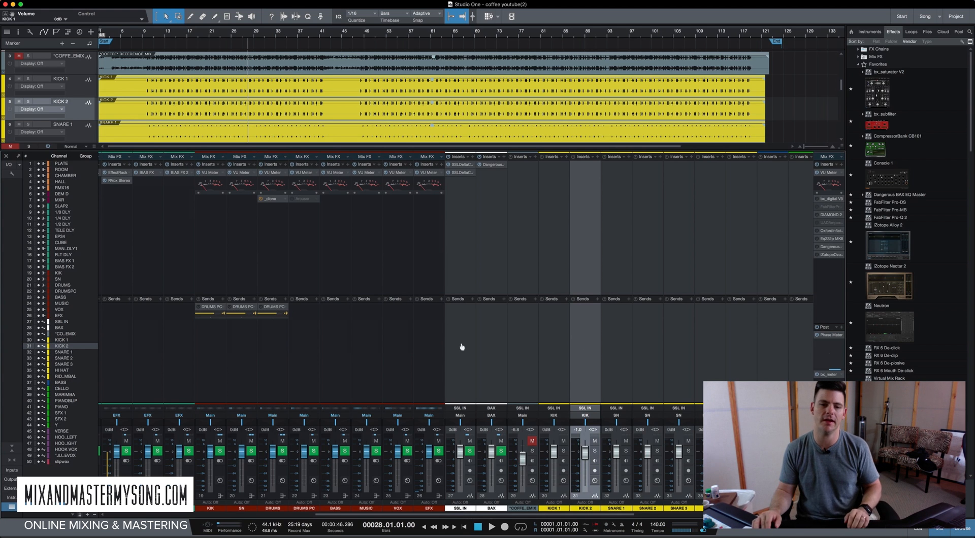